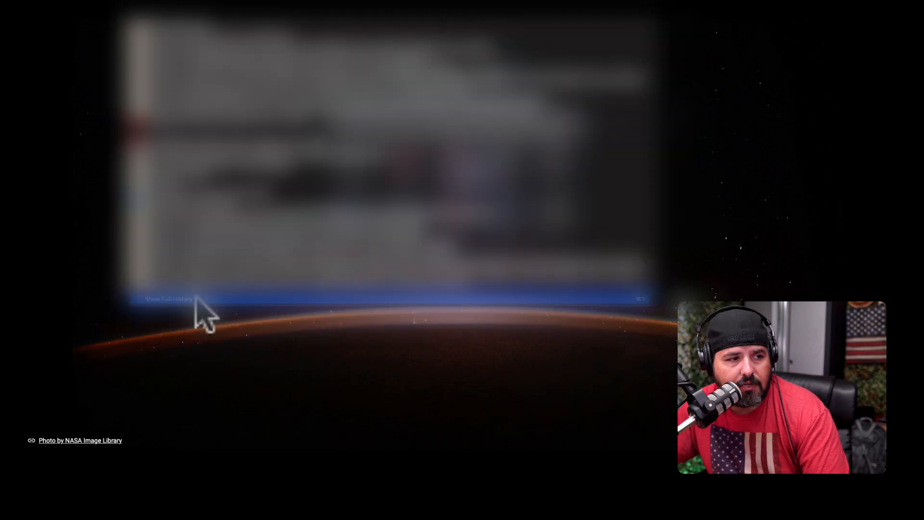
Show the full chrome://history page listing today's visited sites.
{"action": "left_click", "coordinate": [169, 299]}
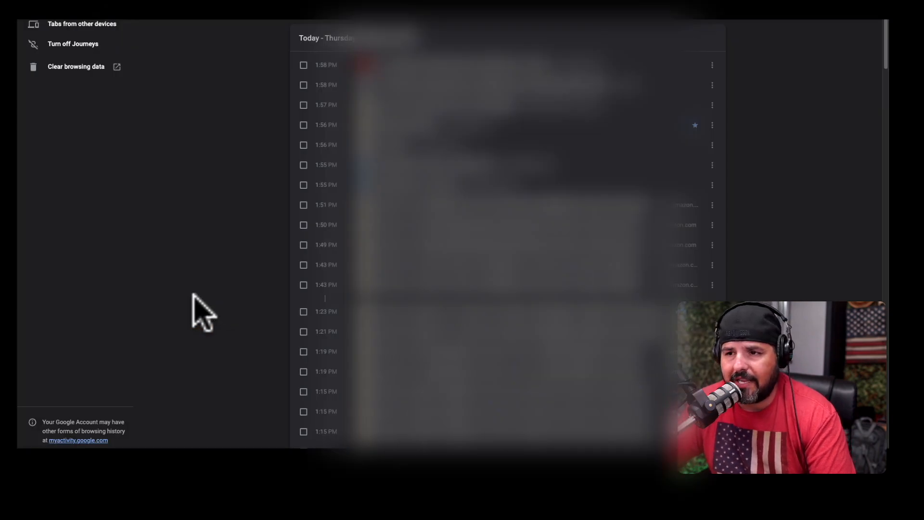
{"action": "mouse_move", "coordinate": [75, 66]}
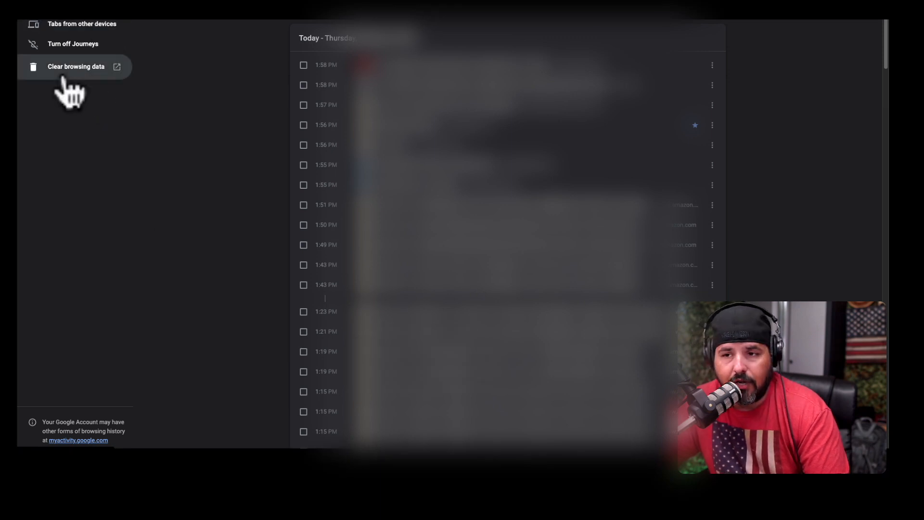
Bring up Clear browsing data with Time range 'All time' and the Advanced data types shown.
{"action": "left_click", "coordinate": [76, 66]}
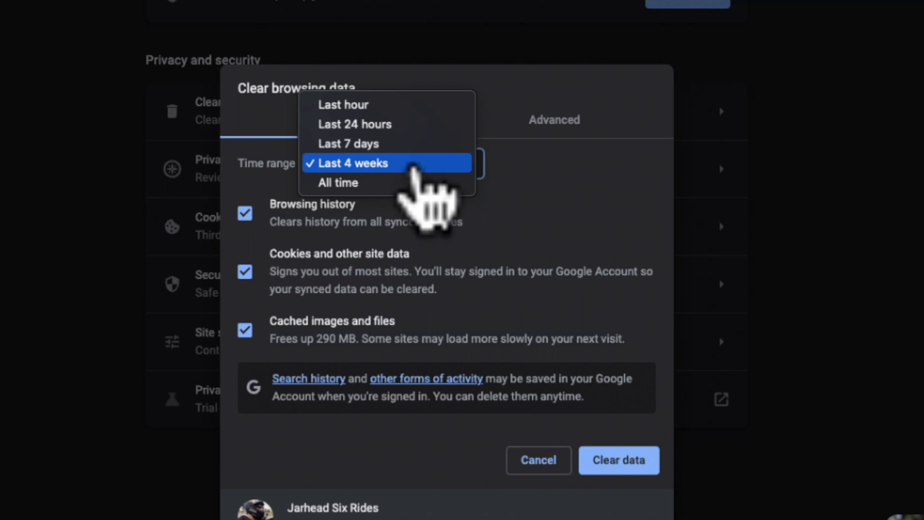
{"action": "mouse_move", "coordinate": [536, 201]}
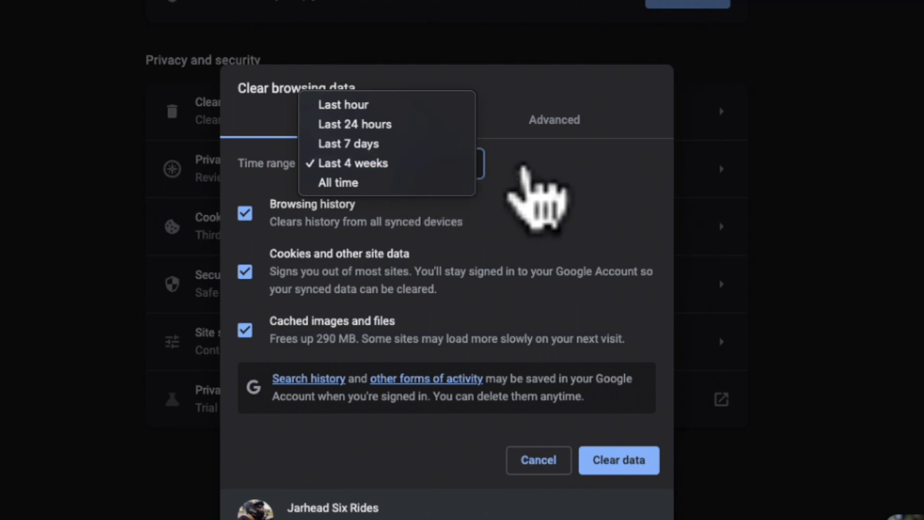
{"action": "left_click", "coordinate": [338, 181]}
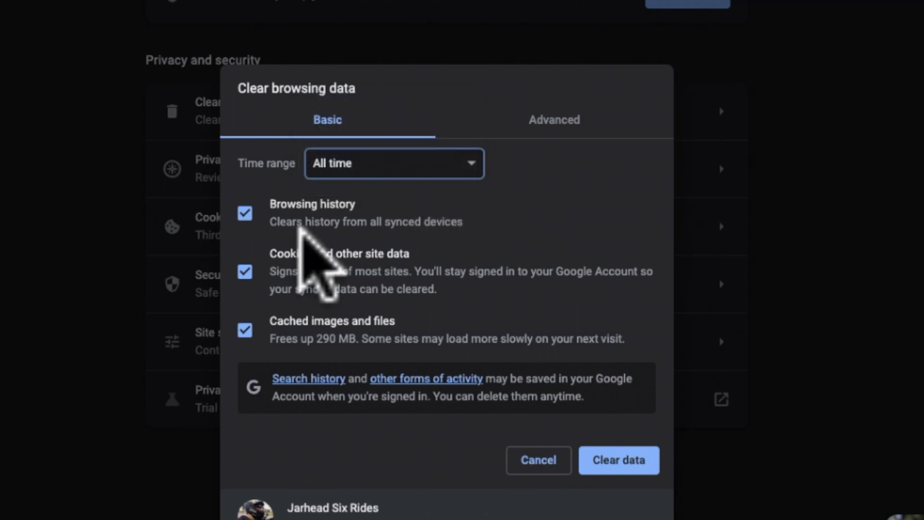
{"action": "mouse_move", "coordinate": [348, 247]}
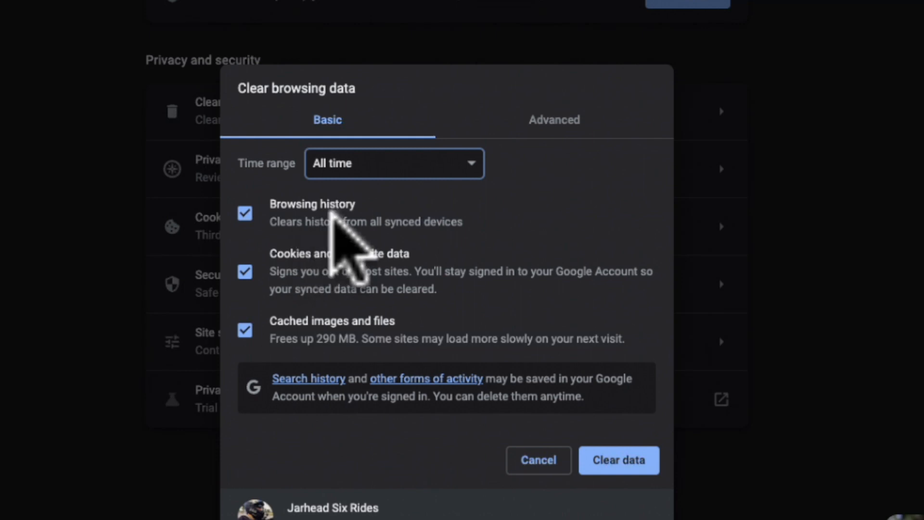
{"action": "mouse_move", "coordinate": [365, 283]}
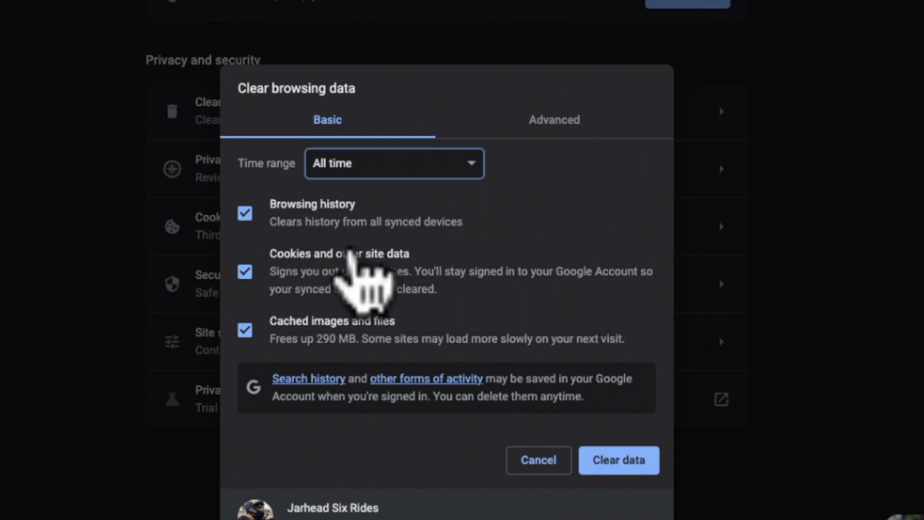
{"action": "mouse_move", "coordinate": [336, 294]}
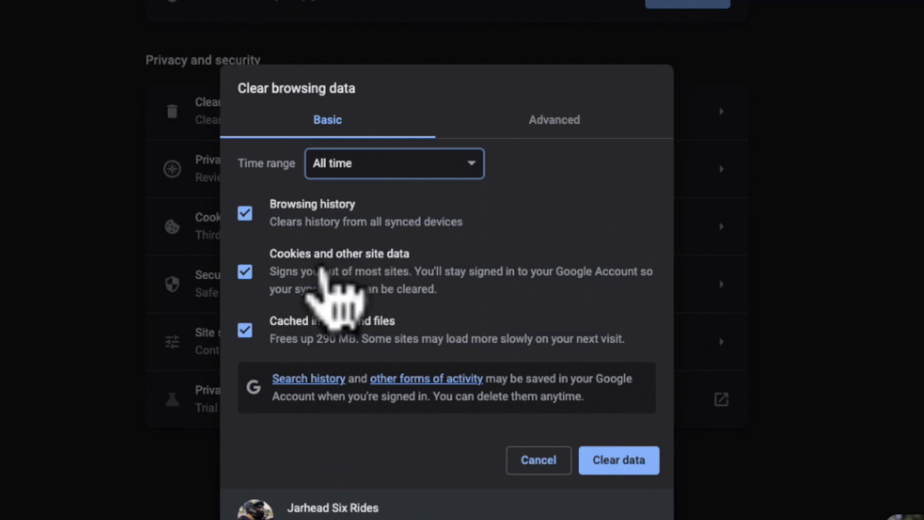
{"action": "mouse_move", "coordinate": [622, 271]}
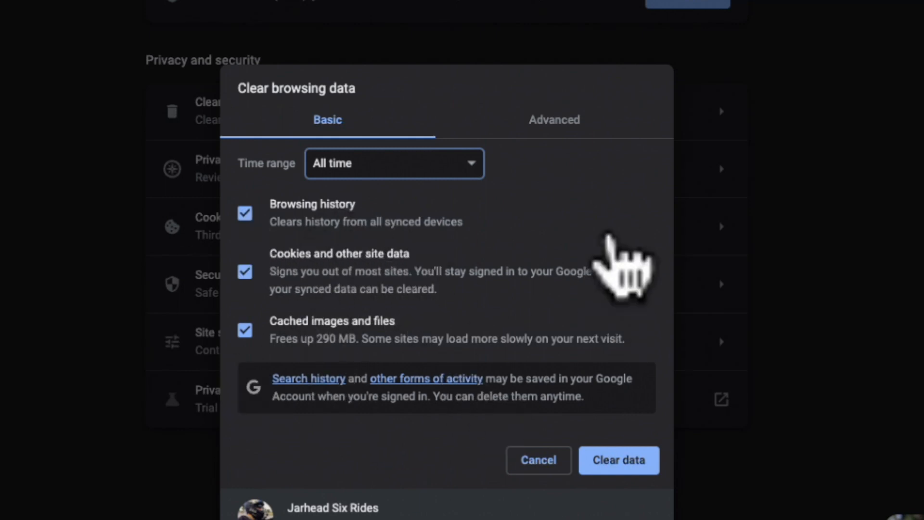
{"action": "left_click", "coordinate": [554, 119]}
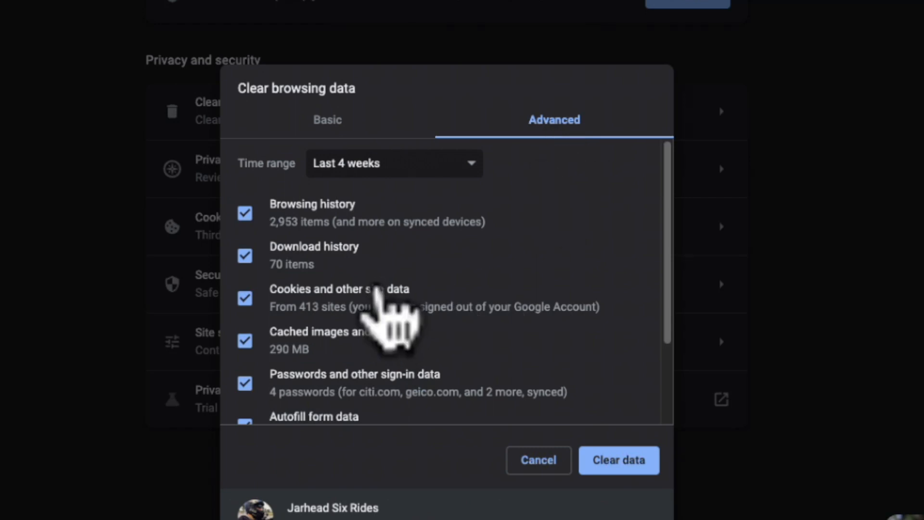
{"action": "scroll", "scroll_direction": "down", "scroll_amount": 3}
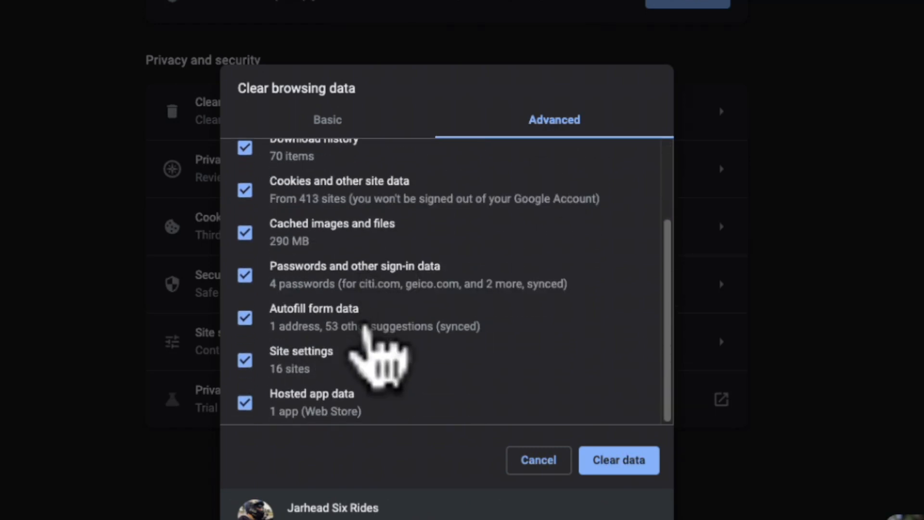
{"action": "scroll", "scroll_direction": "up", "scroll_amount": 3}
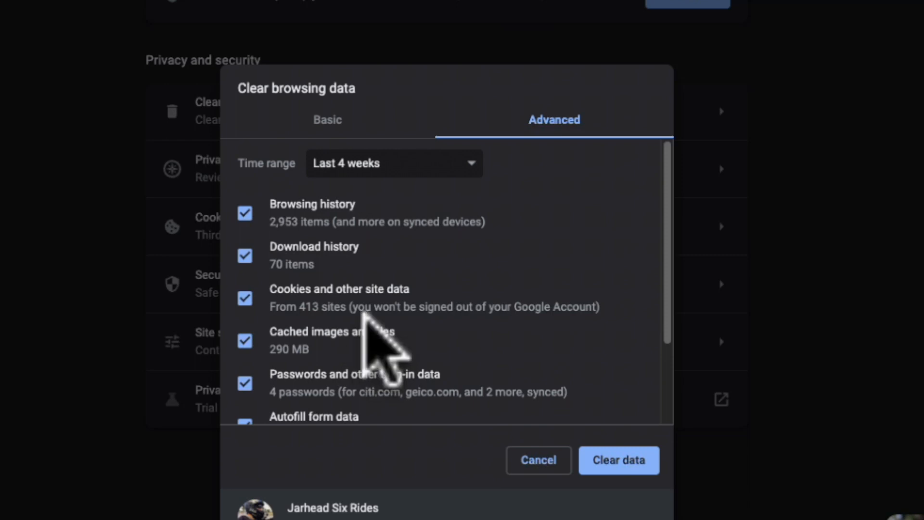
{"action": "left_click", "coordinate": [328, 119]}
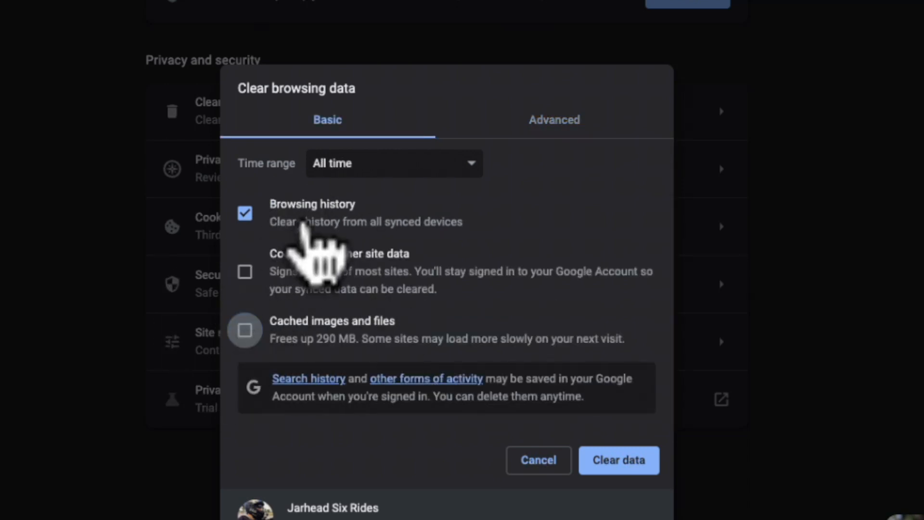
Clear all-time browsing history, keeping cookies and cached files, leaving History empty.
{"action": "left_click", "coordinate": [537, 460]}
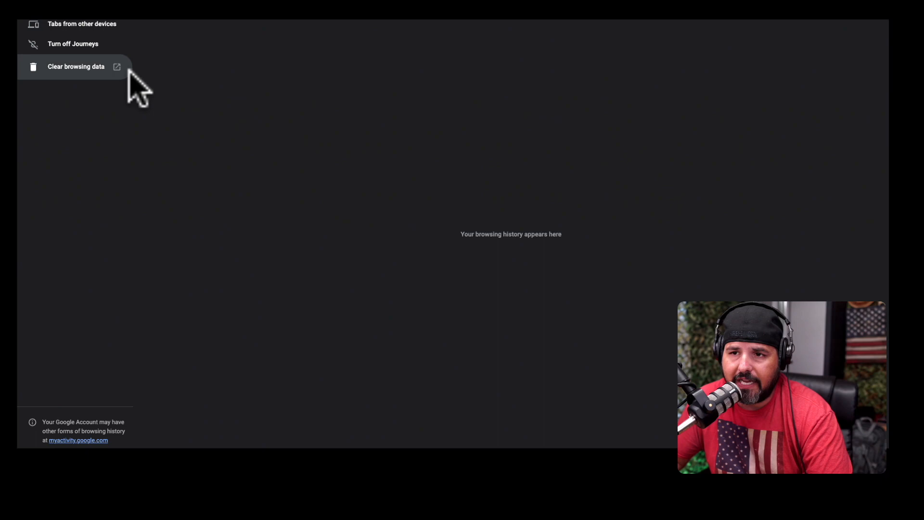
{"action": "mouse_move", "coordinate": [322, 206]}
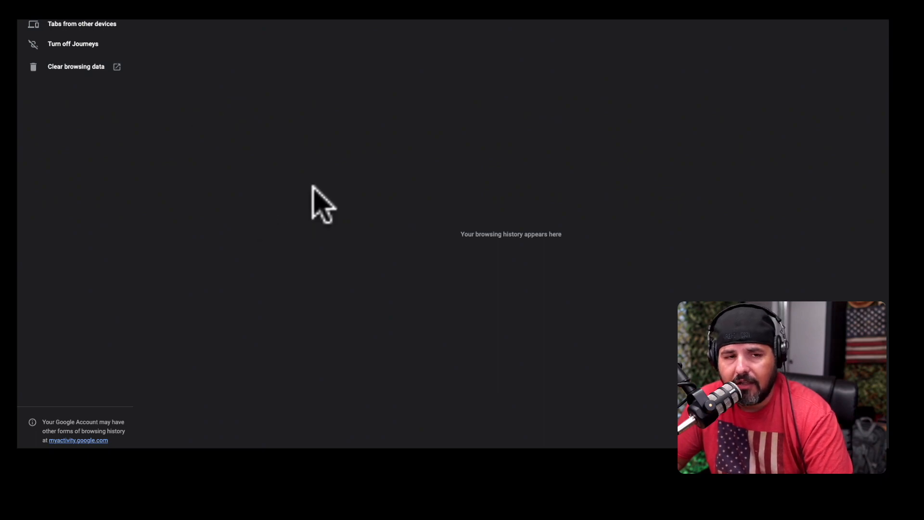